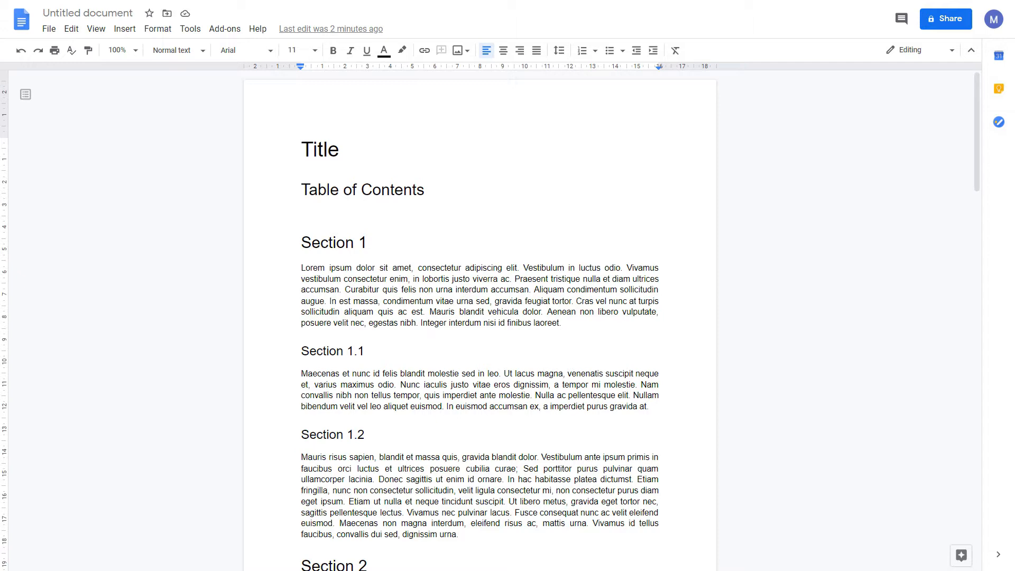
Check the paragraph styles of the Title and Section 1 lines in the style dropdown.
left_click(301, 212)
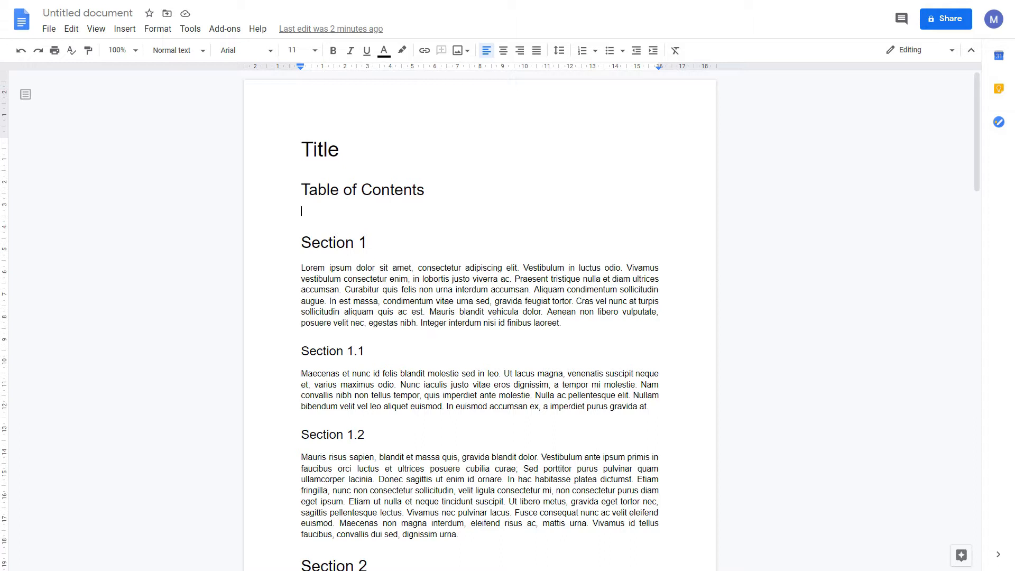
left_click(319, 149)
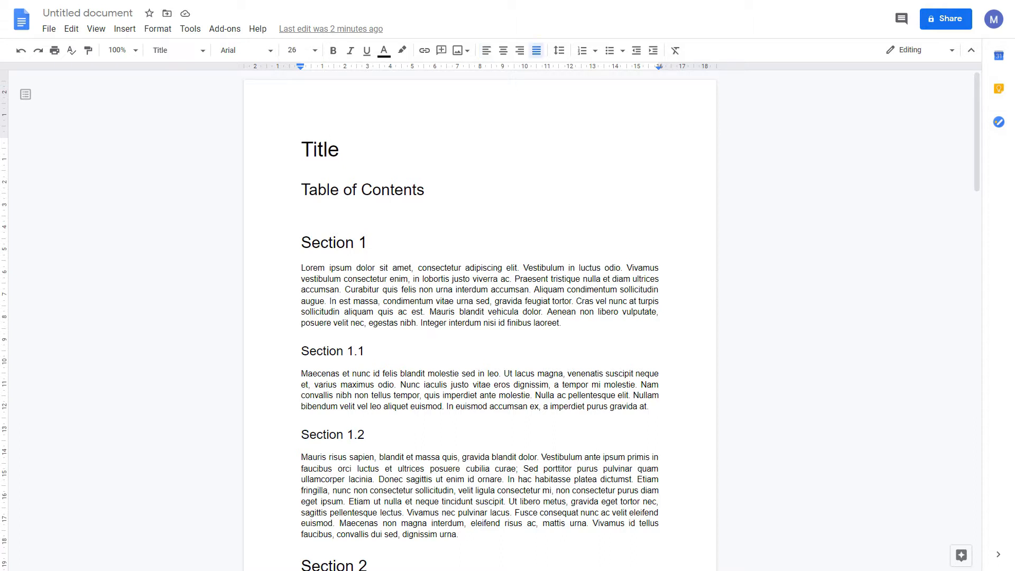
left_click(174, 49)
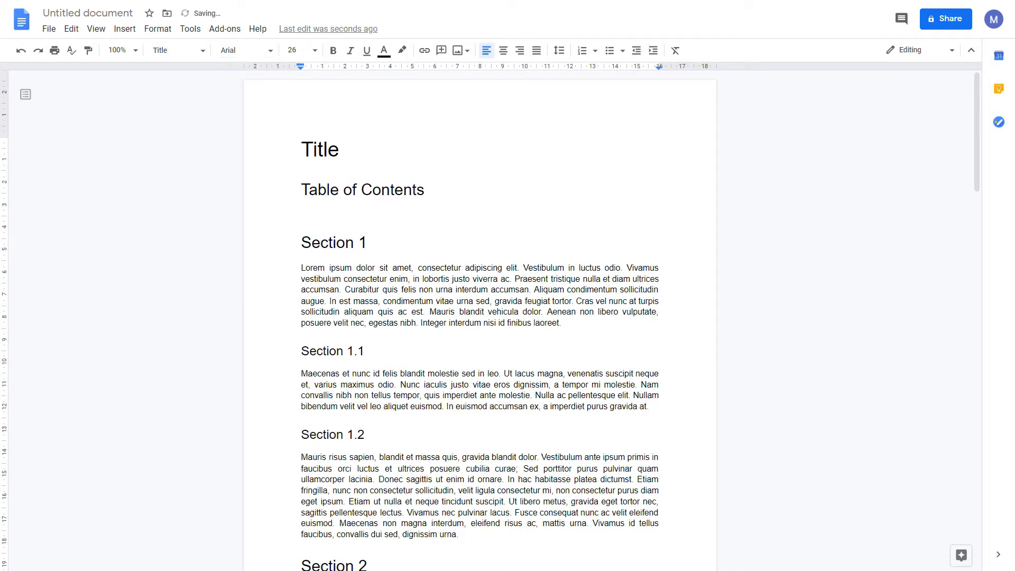
left_click(332, 242)
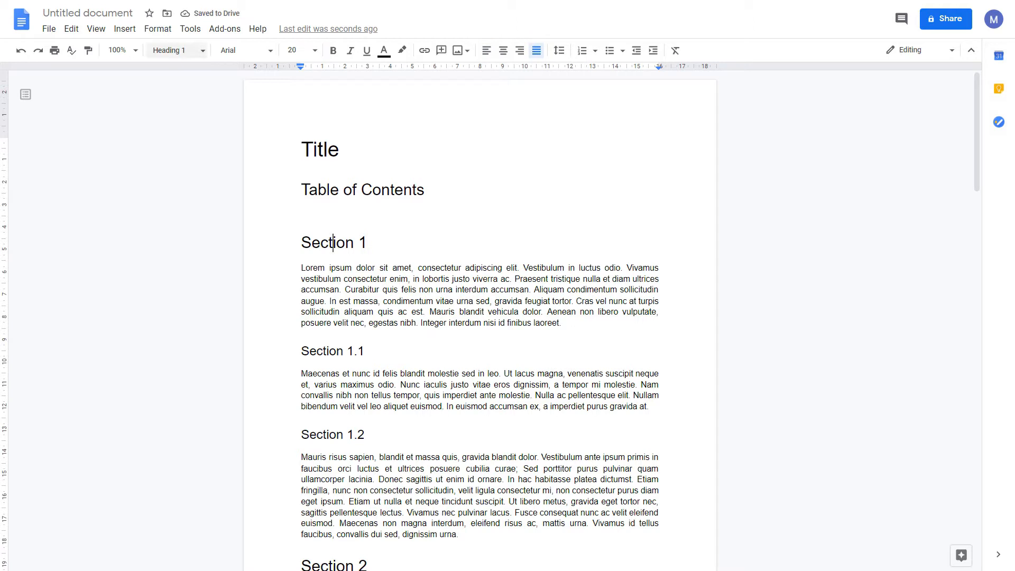
mouse_move(170, 50)
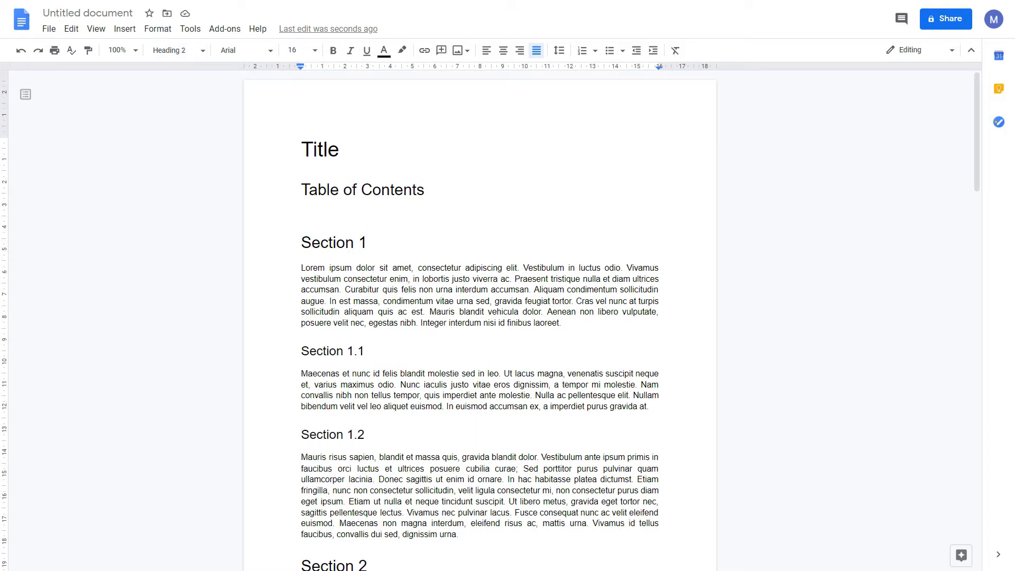
left_click(172, 49)
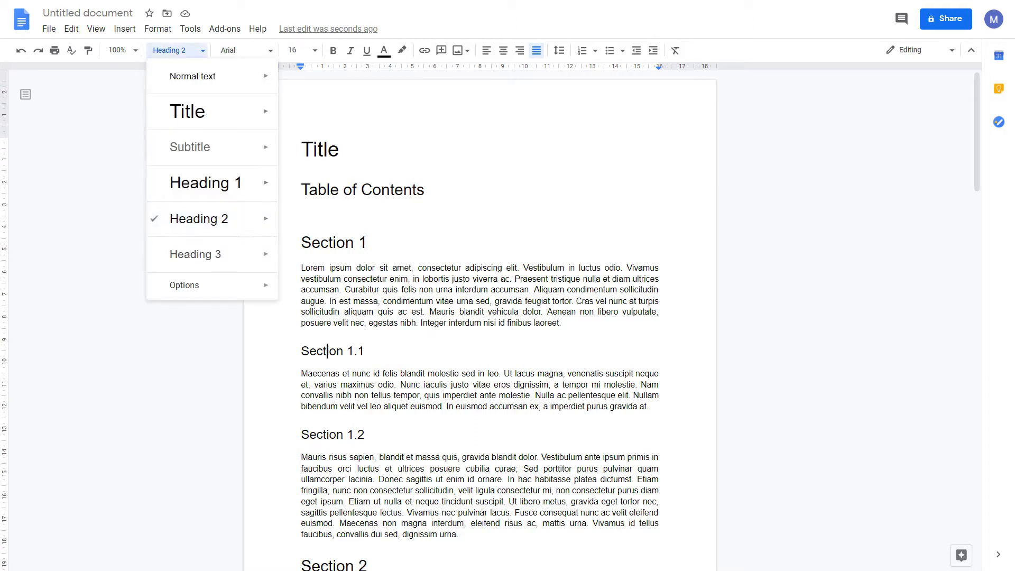
left_click(201, 183)
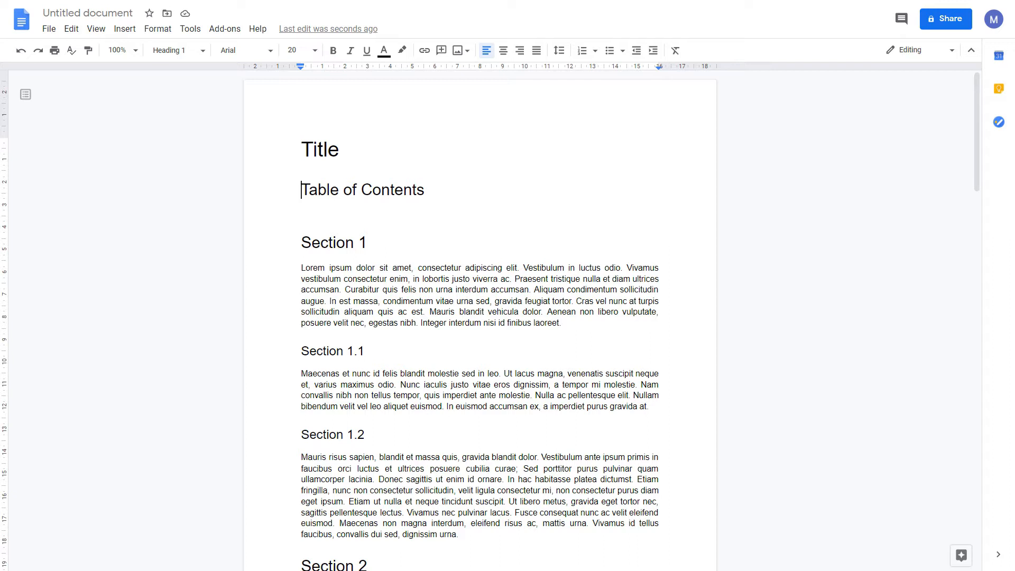
mouse_move(25, 94)
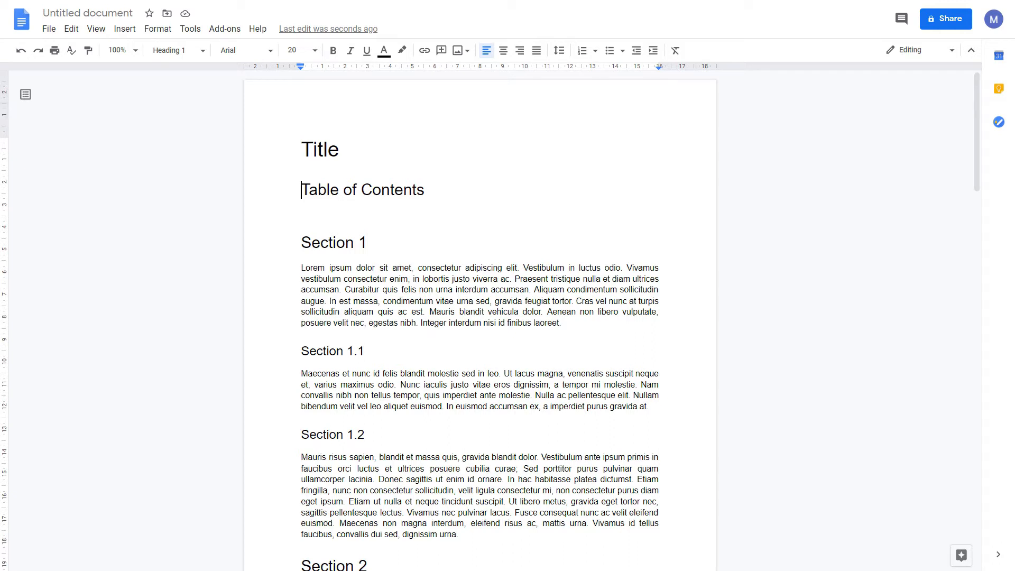
Show the document outline and try jumping between the listed headings.
left_click(26, 94)
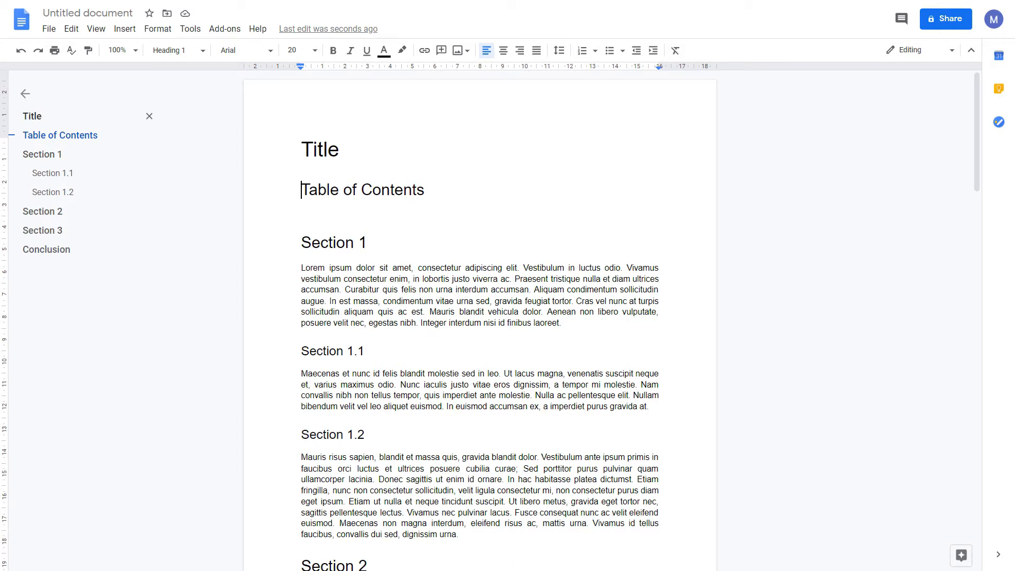
mouse_move(53, 172)
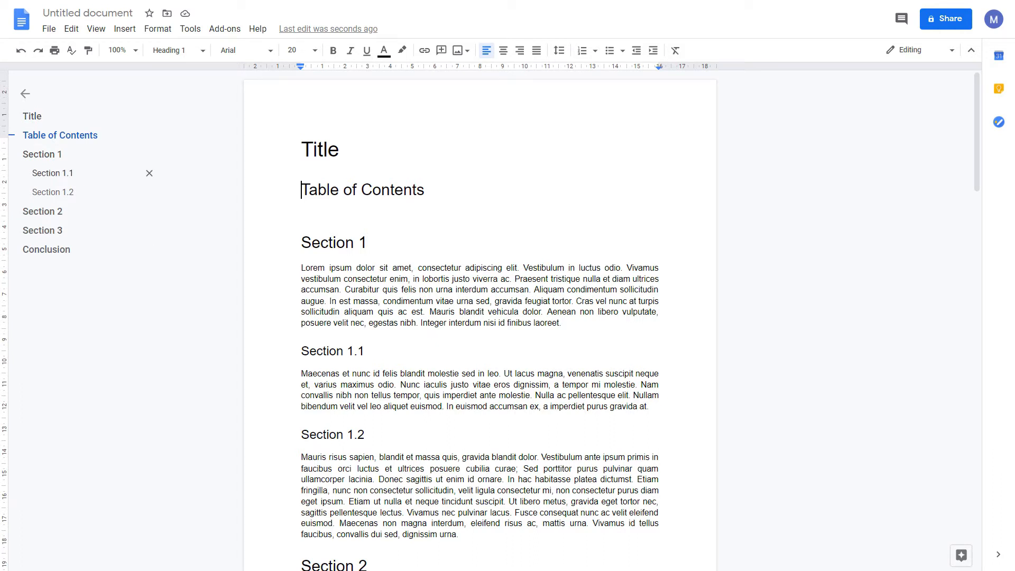
mouse_move(45, 249)
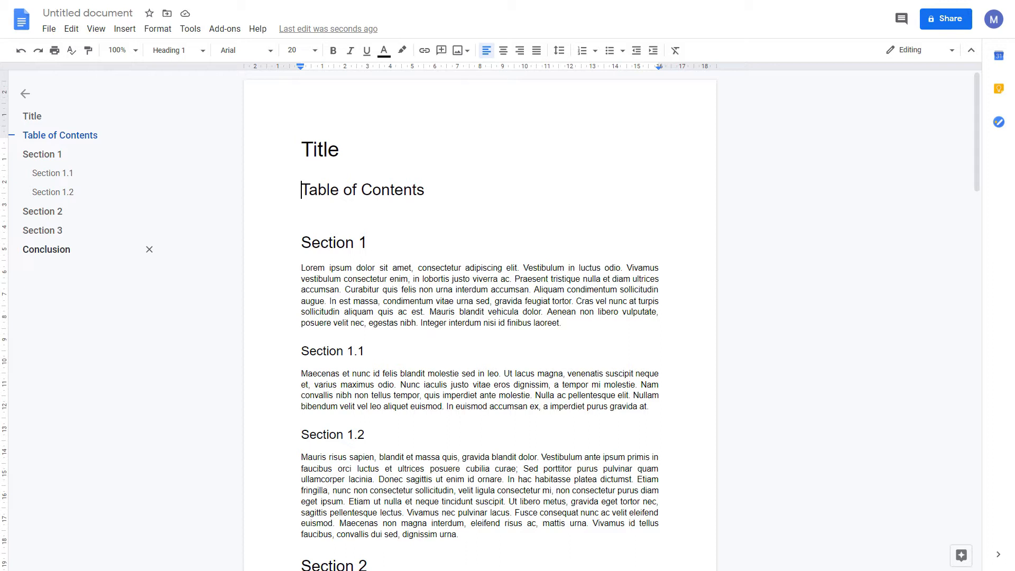
mouse_move(52, 172)
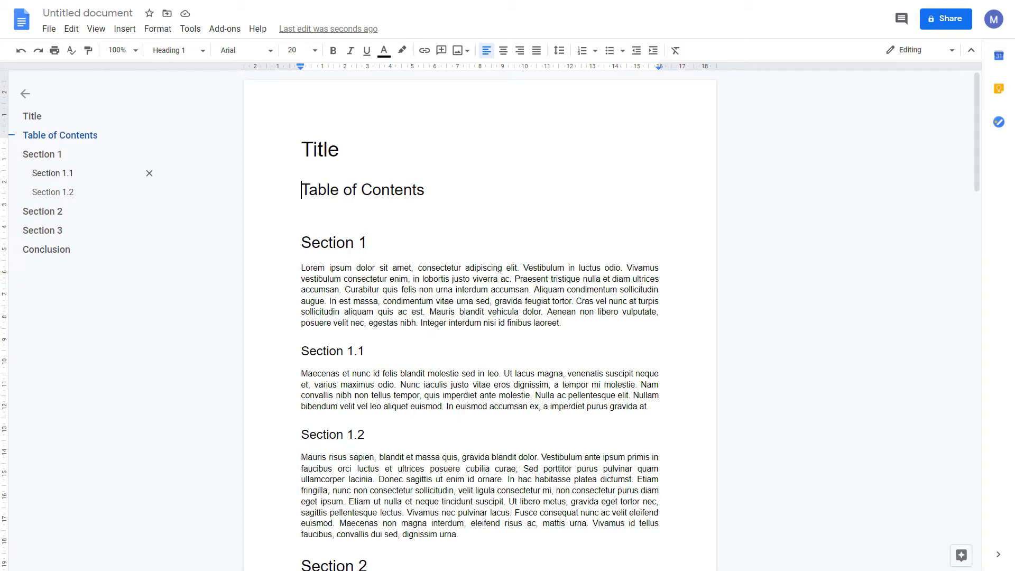
mouse_move(53, 192)
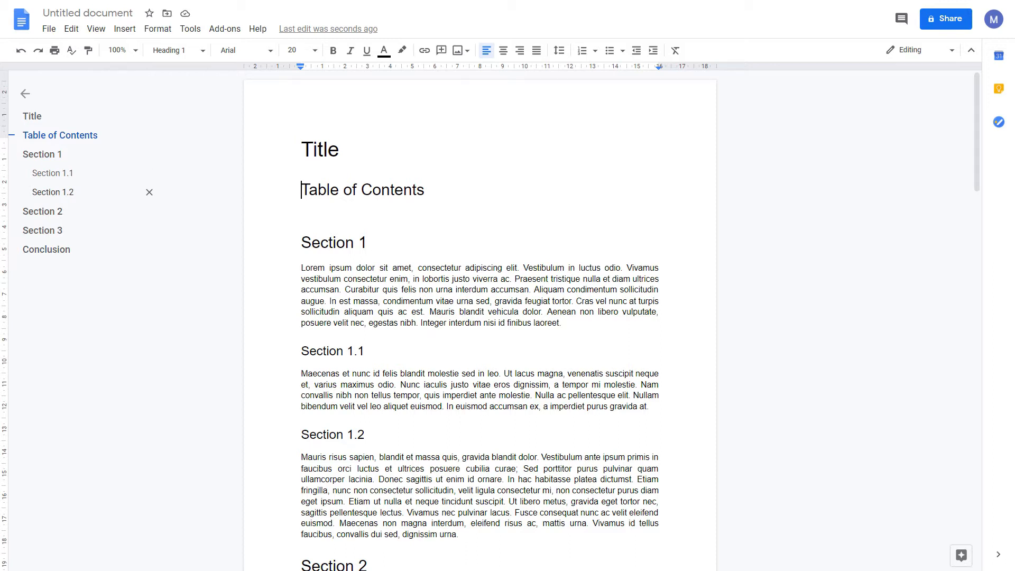
mouse_move(43, 154)
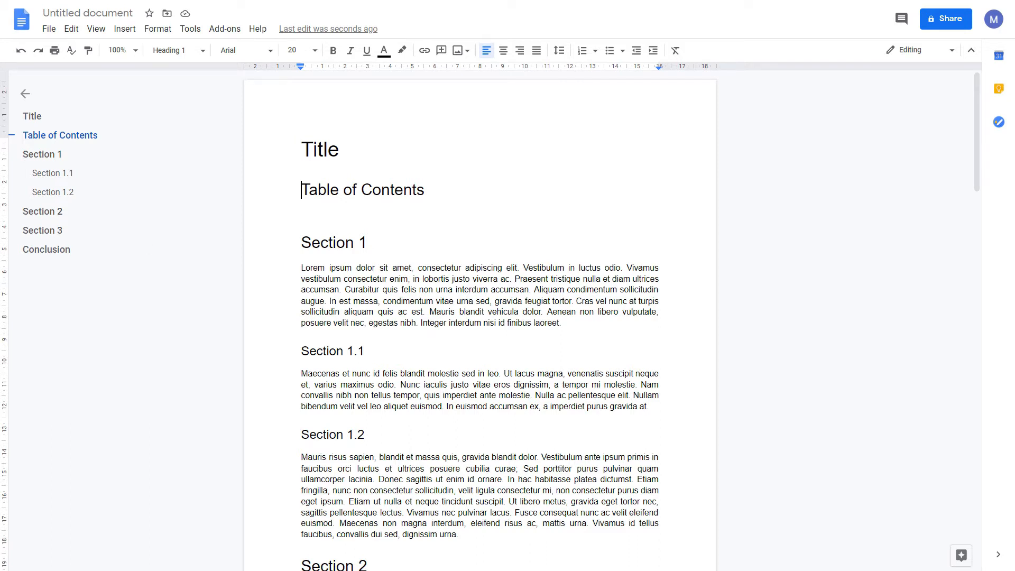
double_click(333, 242)
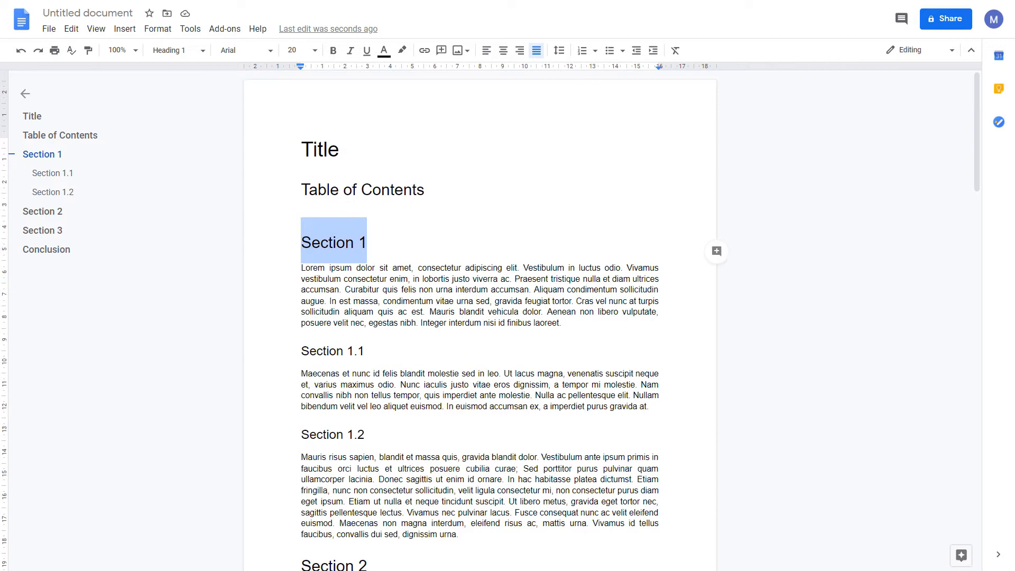
mouse_move(43, 230)
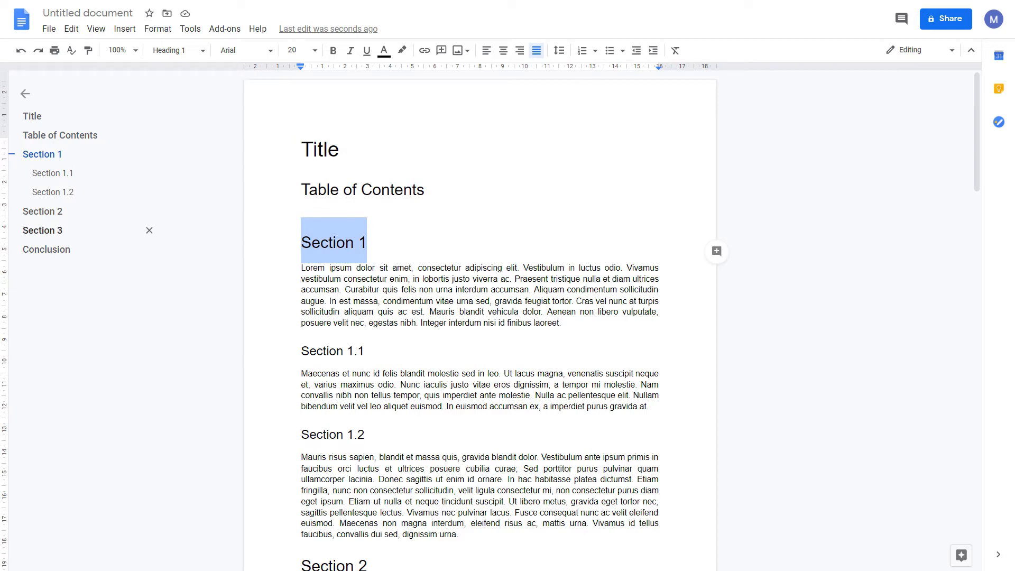
scroll("down", 3)
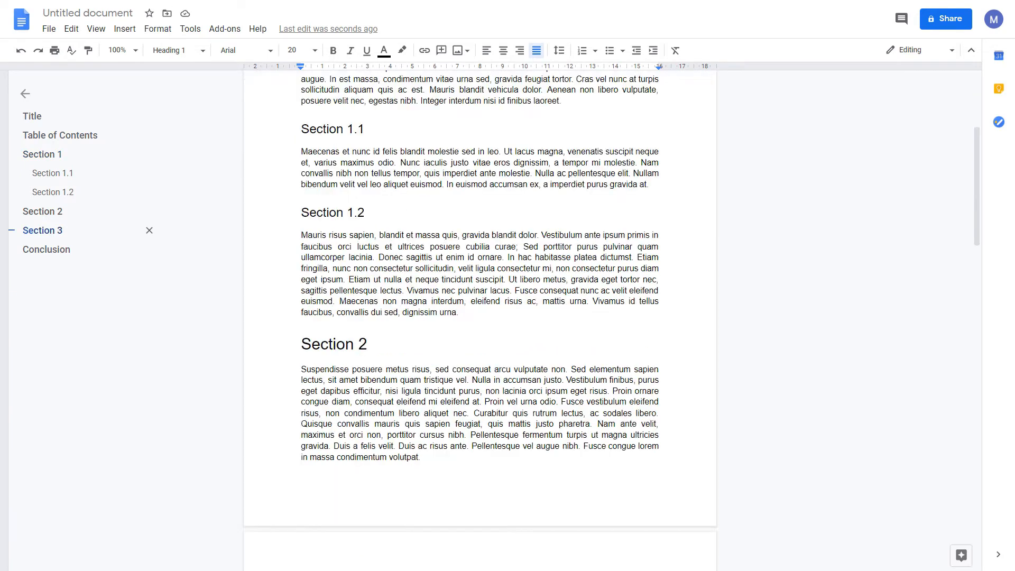
scroll("down", 3)
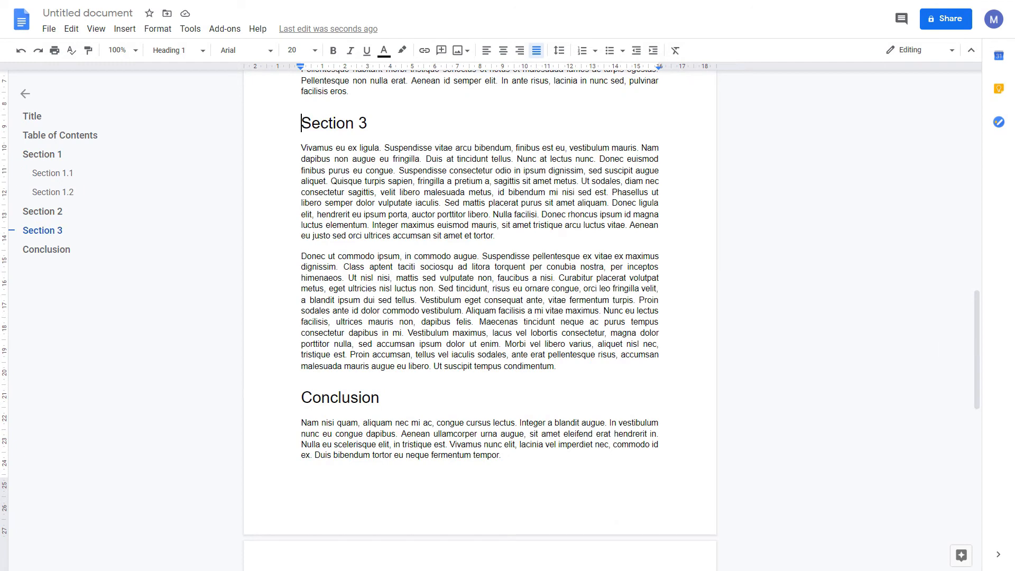
scroll("up", 3)
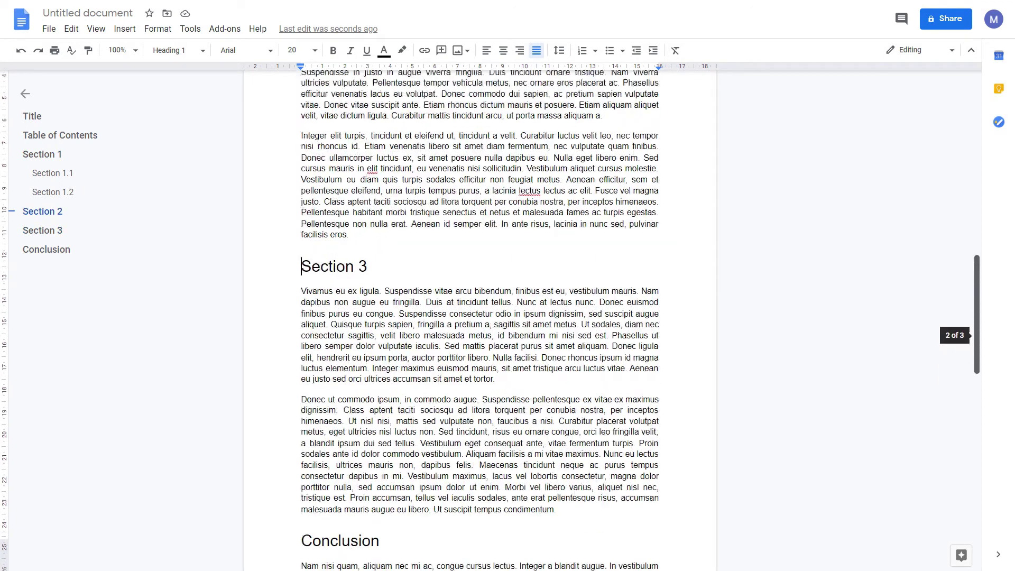
left_click(32, 116)
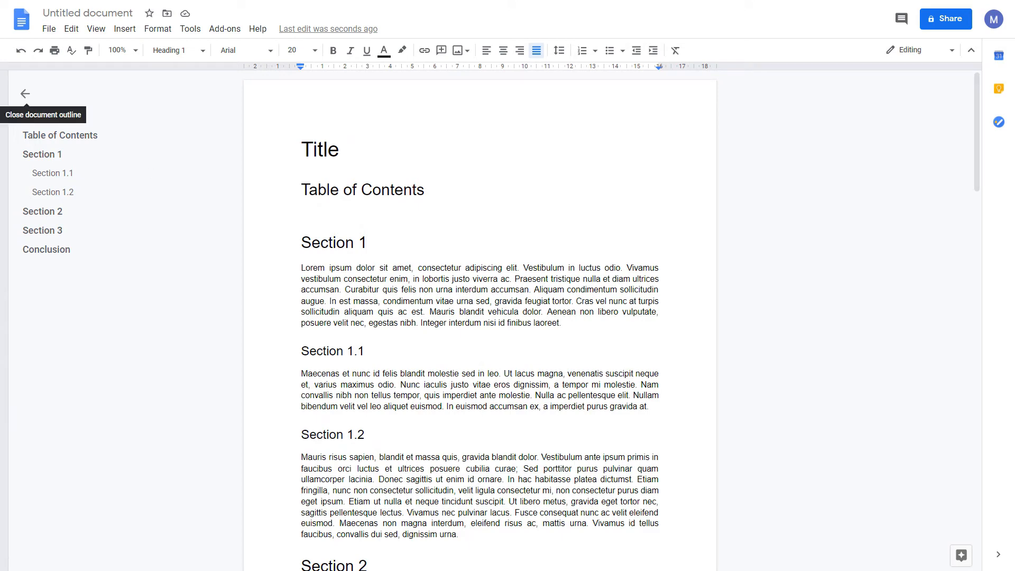
Close the outline and start inserting under the Table of Contents heading.
left_click(24, 93)
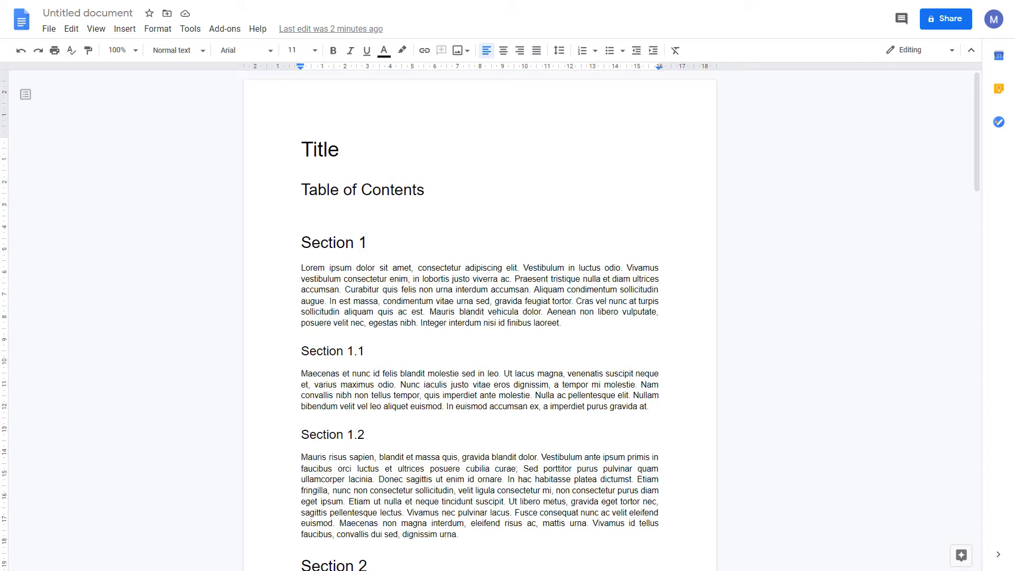
left_click(125, 29)
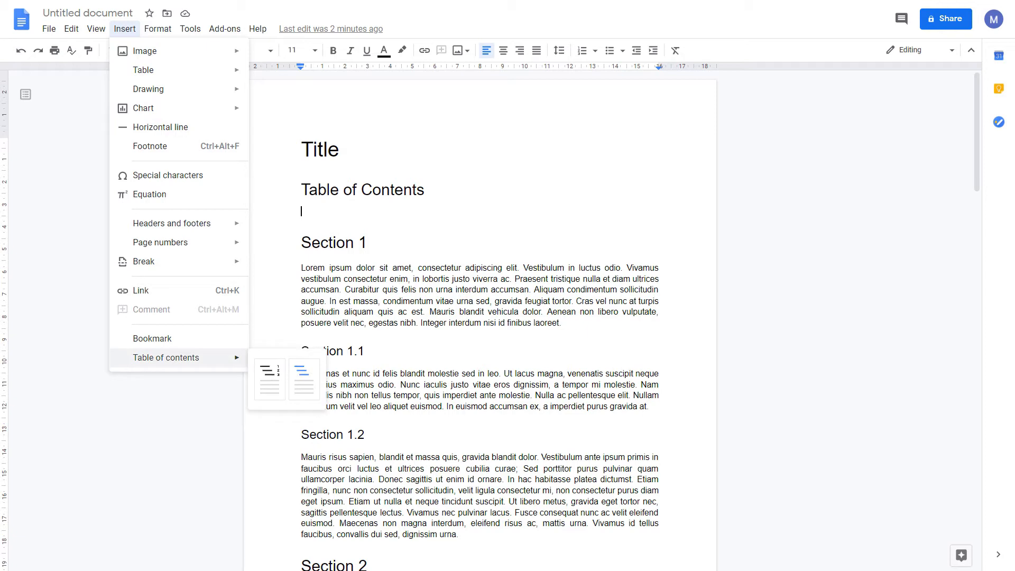
mouse_move(269, 378)
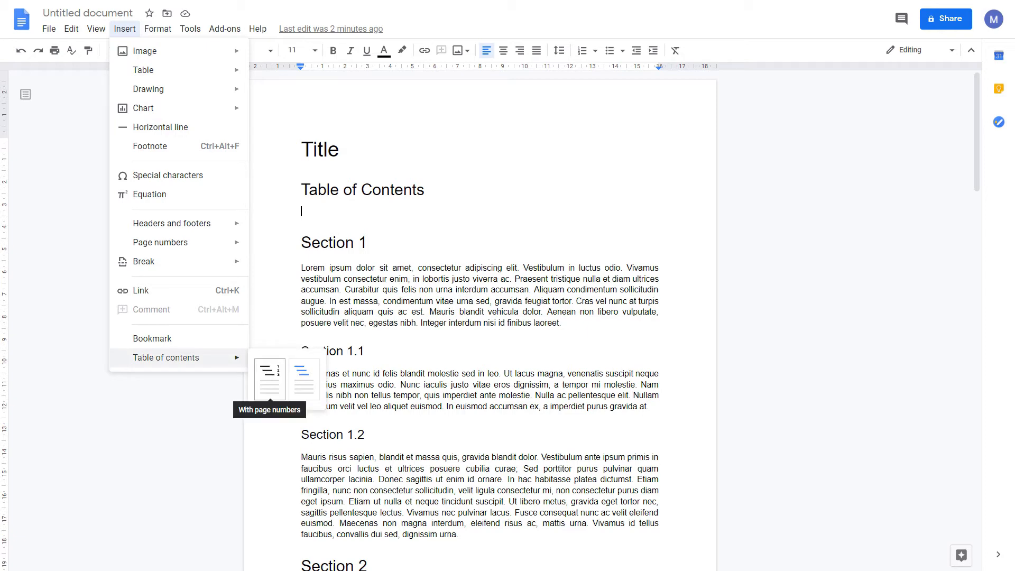
mouse_move(304, 378)
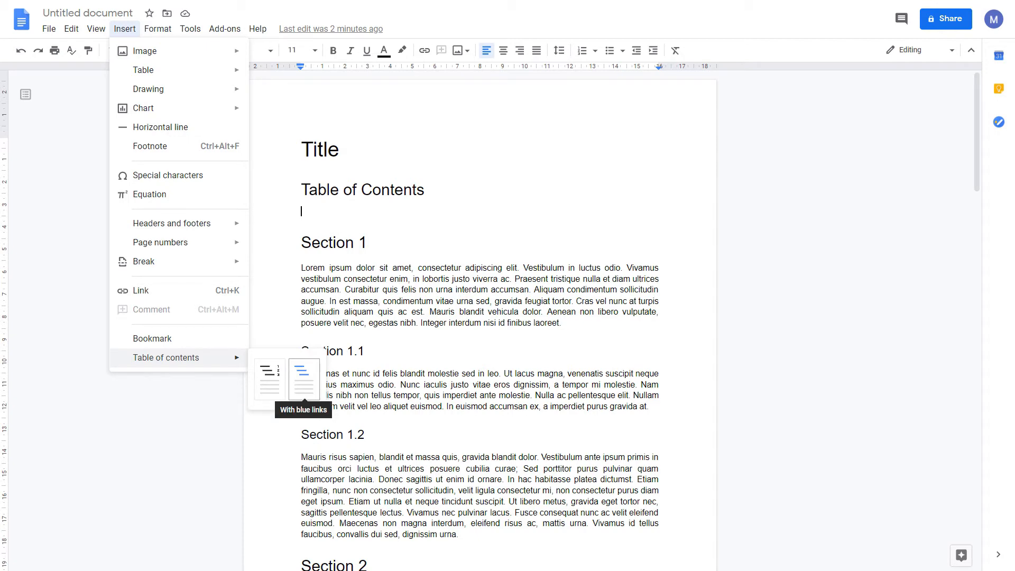
mouse_move(270, 380)
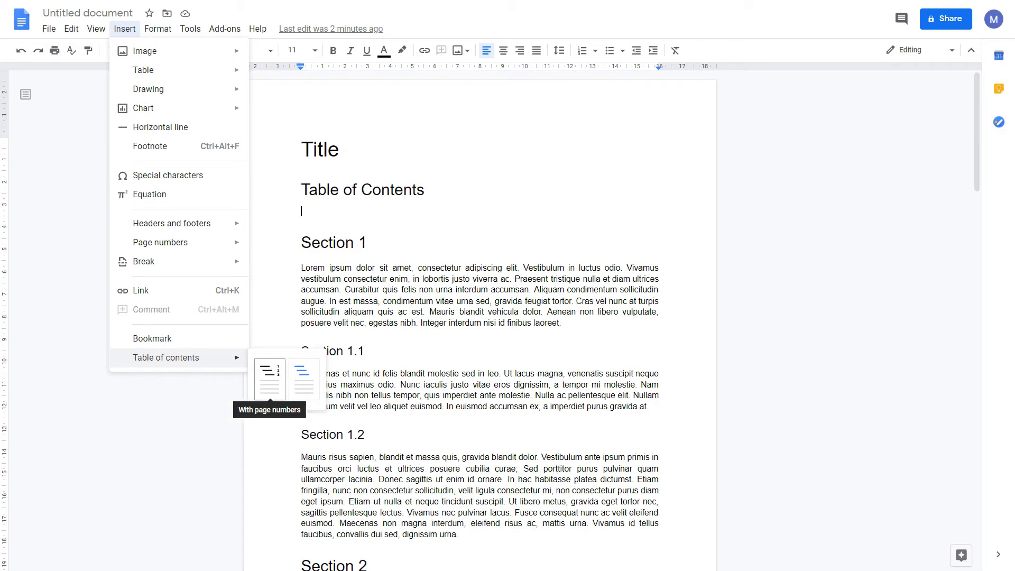
Insert a page-numbered table of contents and refresh it to show Section 1.1.0.
left_click(270, 378)
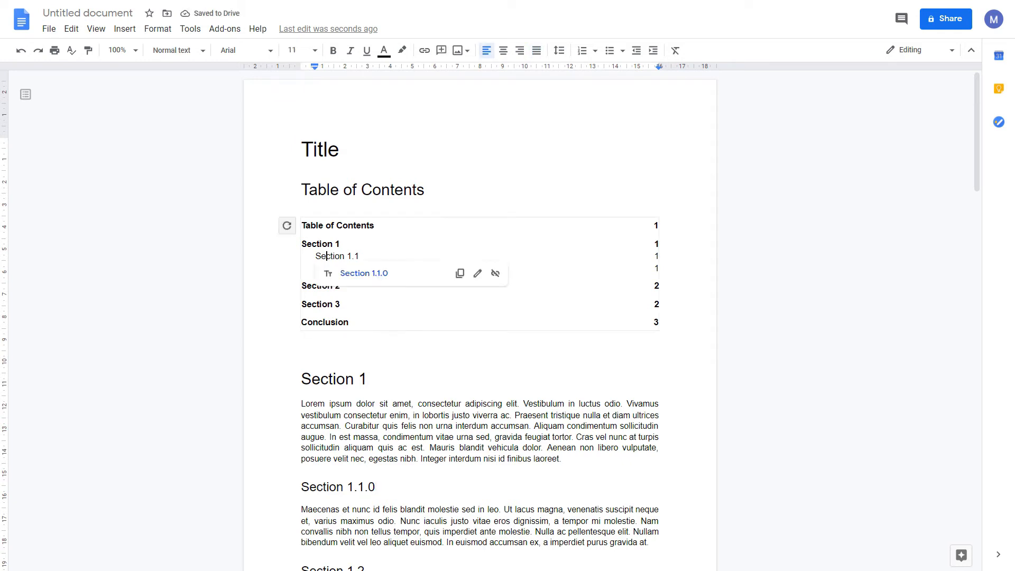
left_click(287, 225)
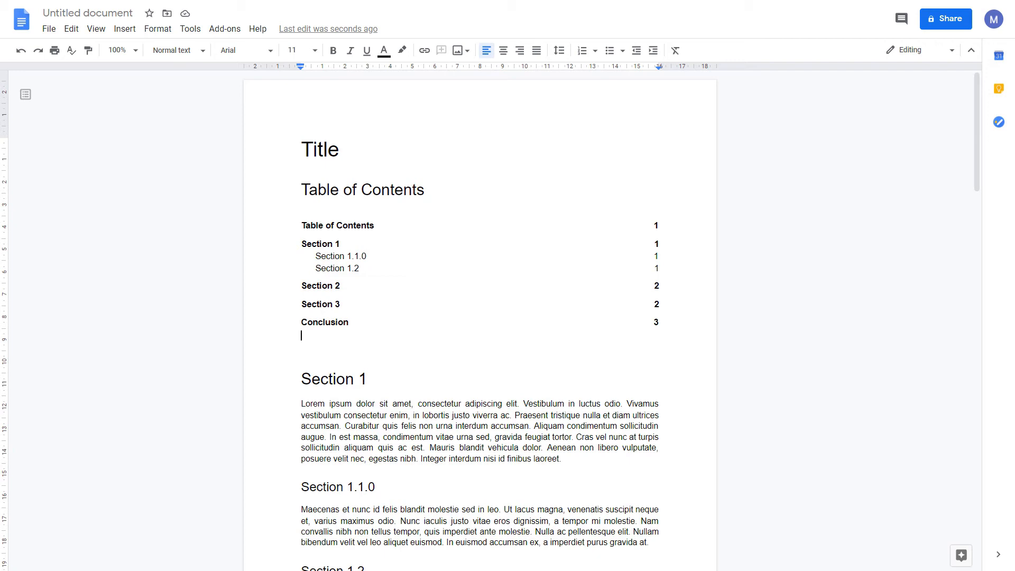
left_click(320, 285)
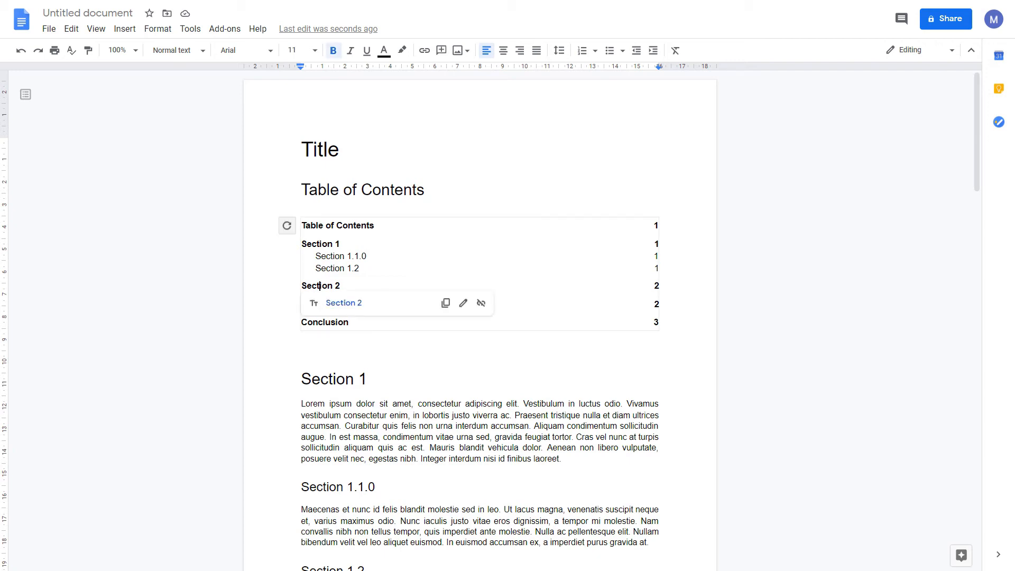
mouse_move(344, 303)
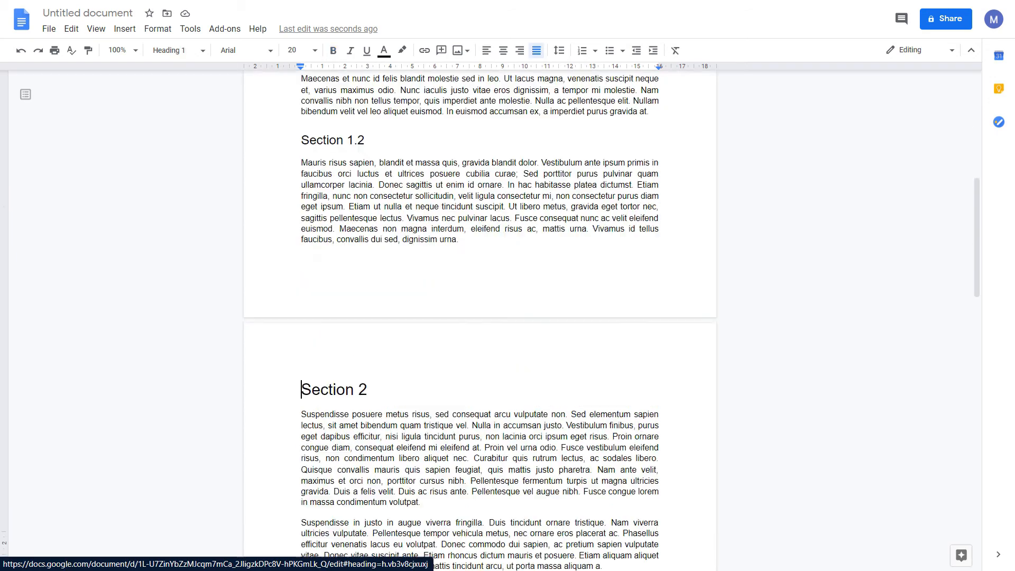
scroll("down", 3)
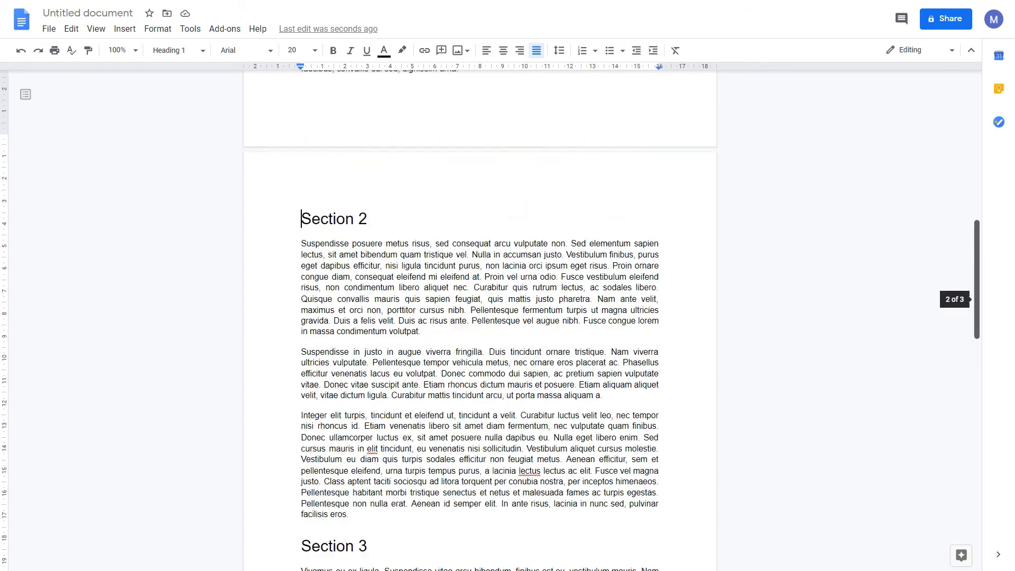
scroll("up", 3)
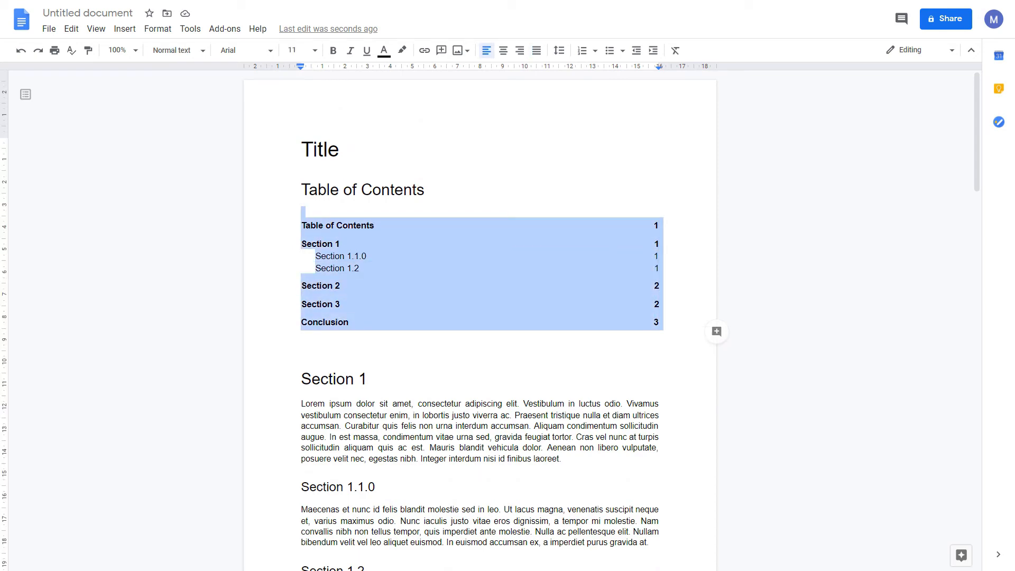
Delete the page-numbered contents and insert a table of contents with blue links.
key("Delete")
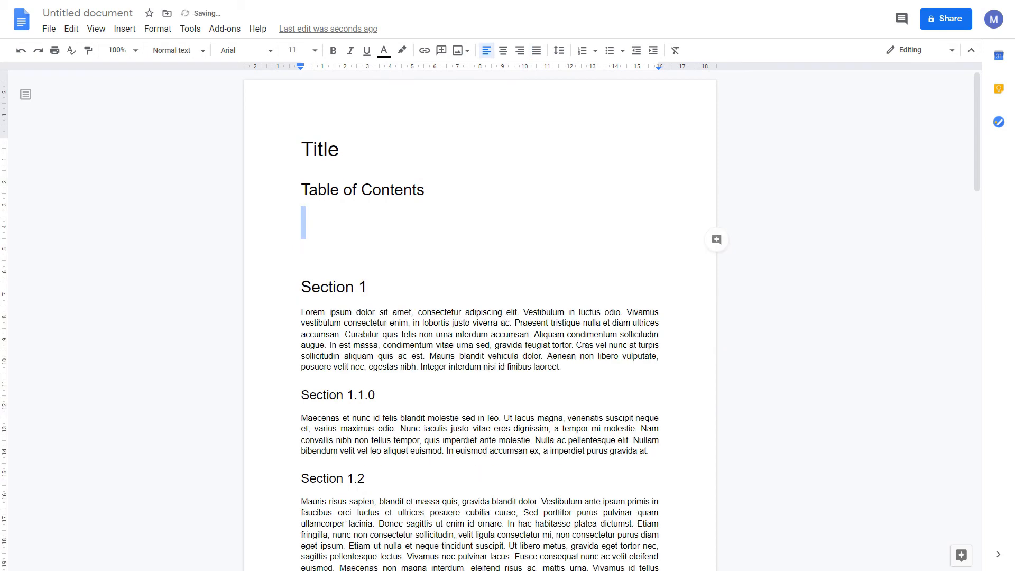
left_click(125, 29)
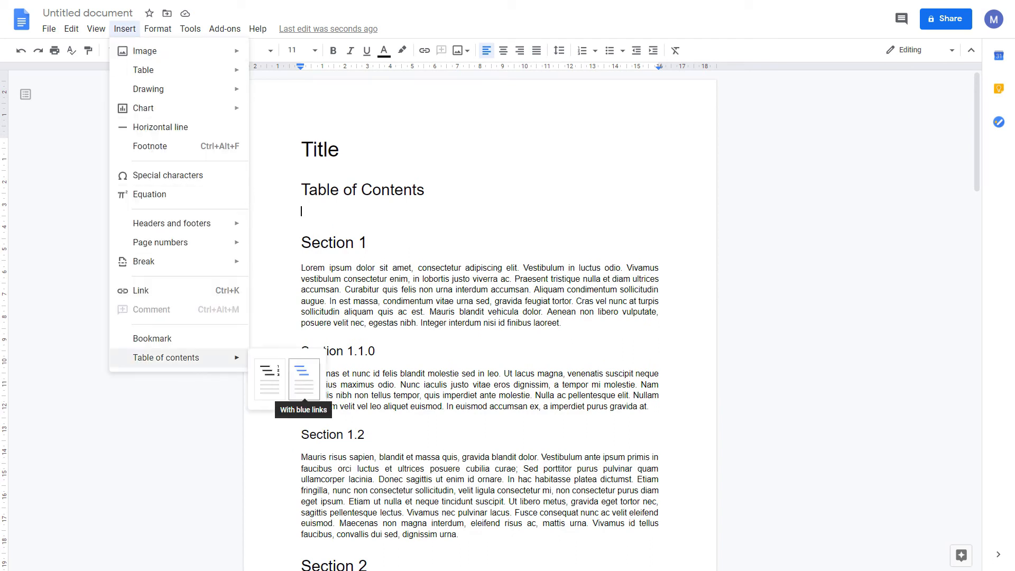
left_click(304, 380)
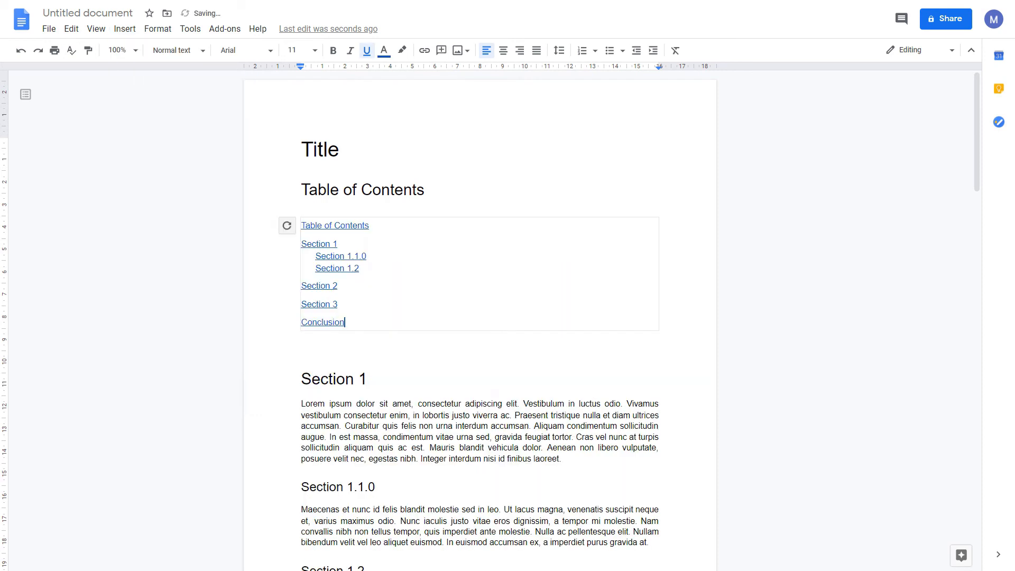
mouse_move(716, 331)
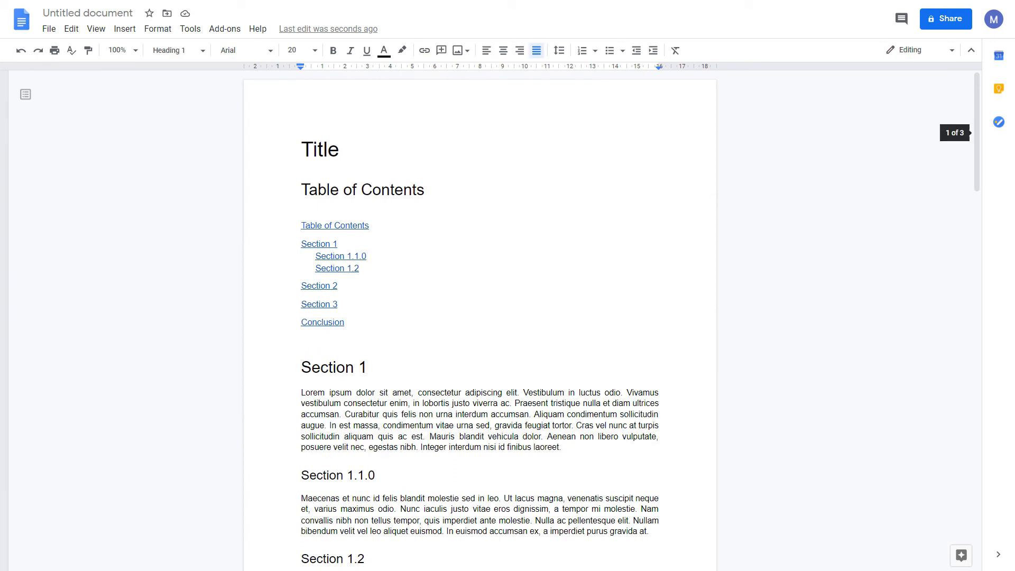
Jump to the Section 3 heading via its blue link in the contents.
left_click(319, 304)
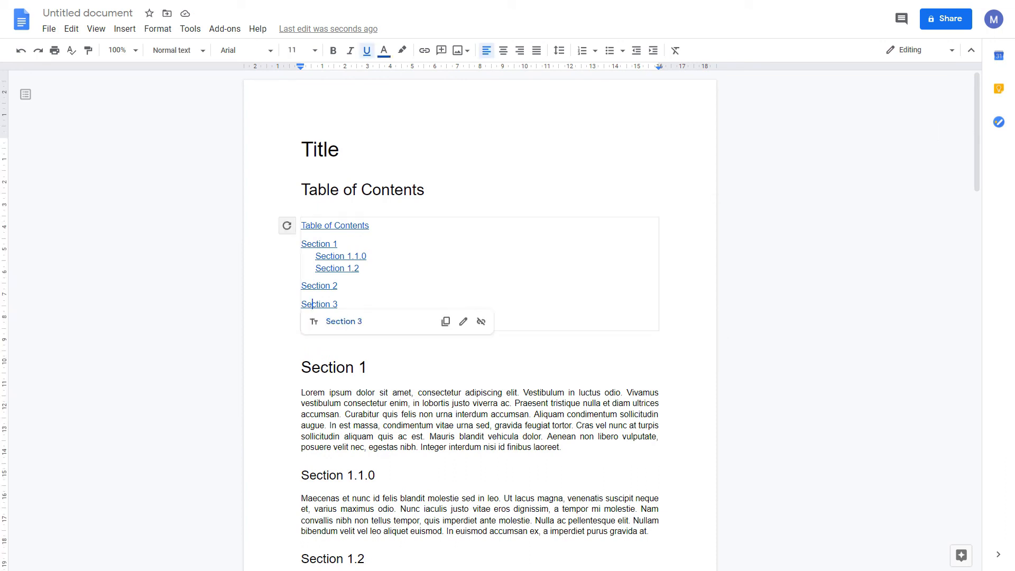
mouse_move(318, 303)
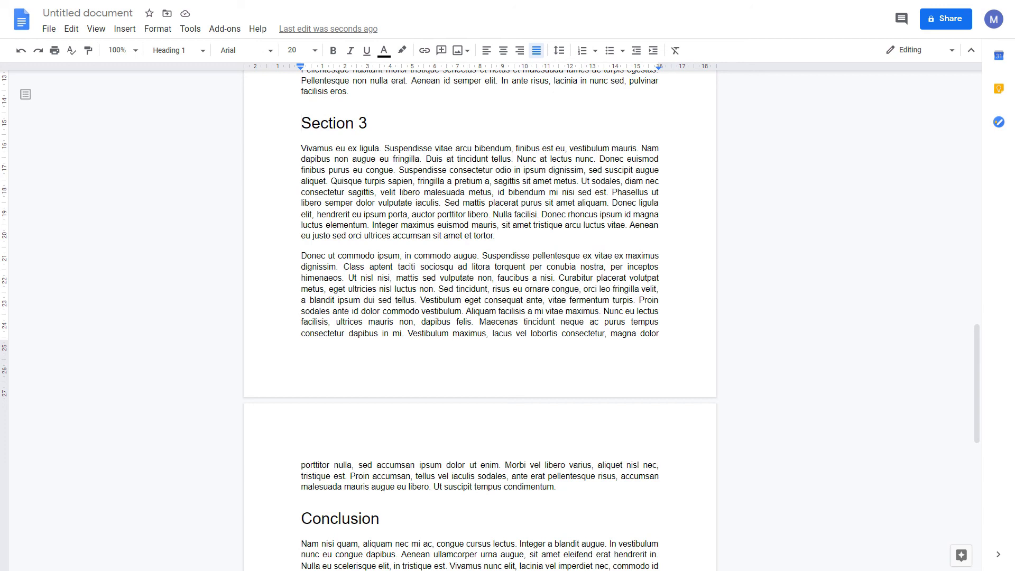
left_click(301, 123)
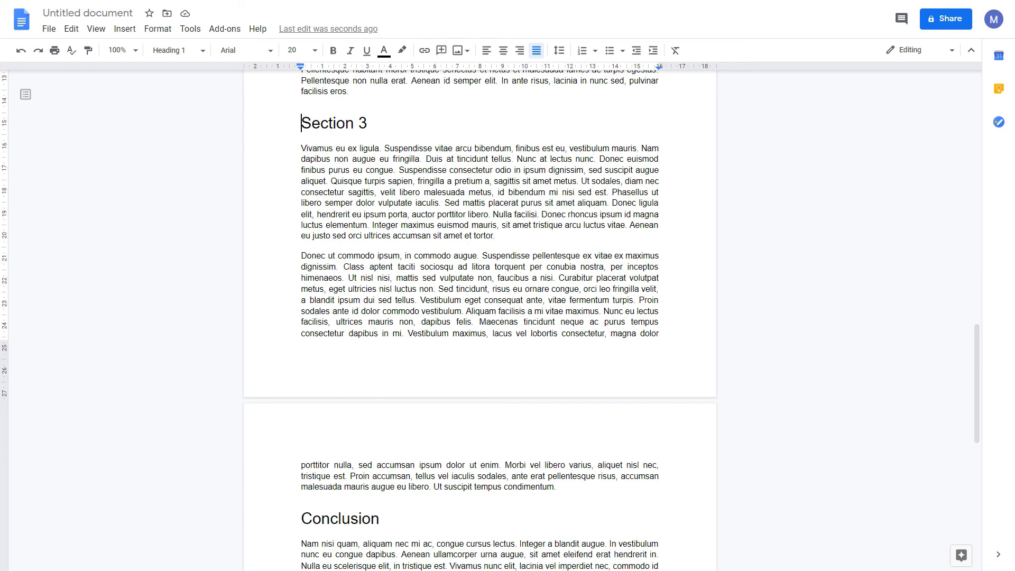